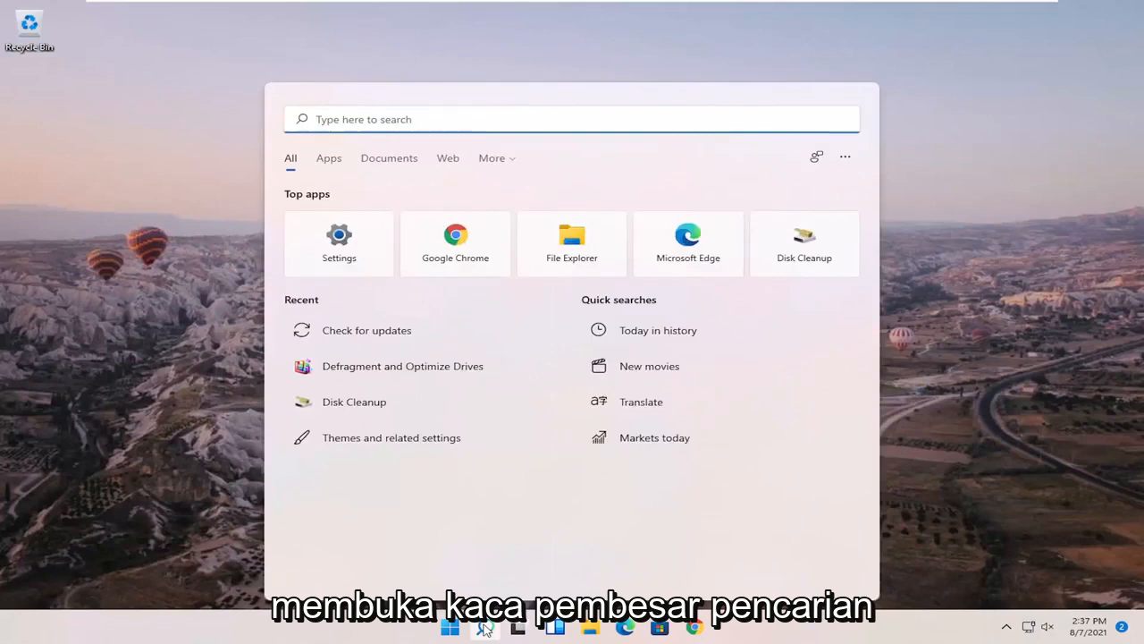
- Search for 'disk manage' and launch 'Create and format hard disk partitions'
type("disk management")
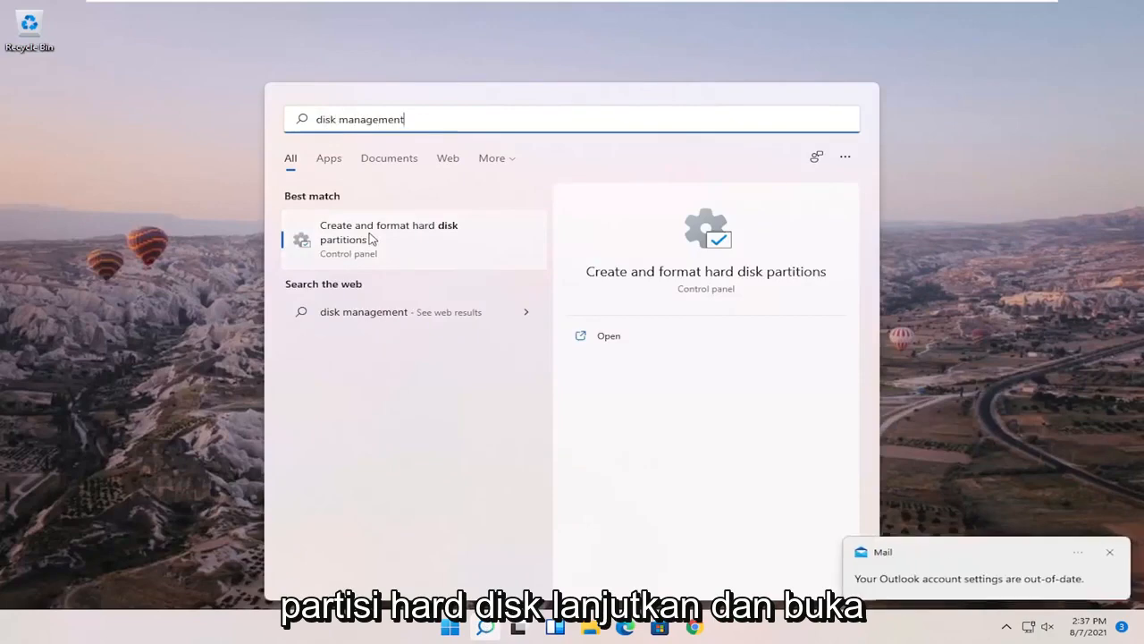
left_click(389, 231)
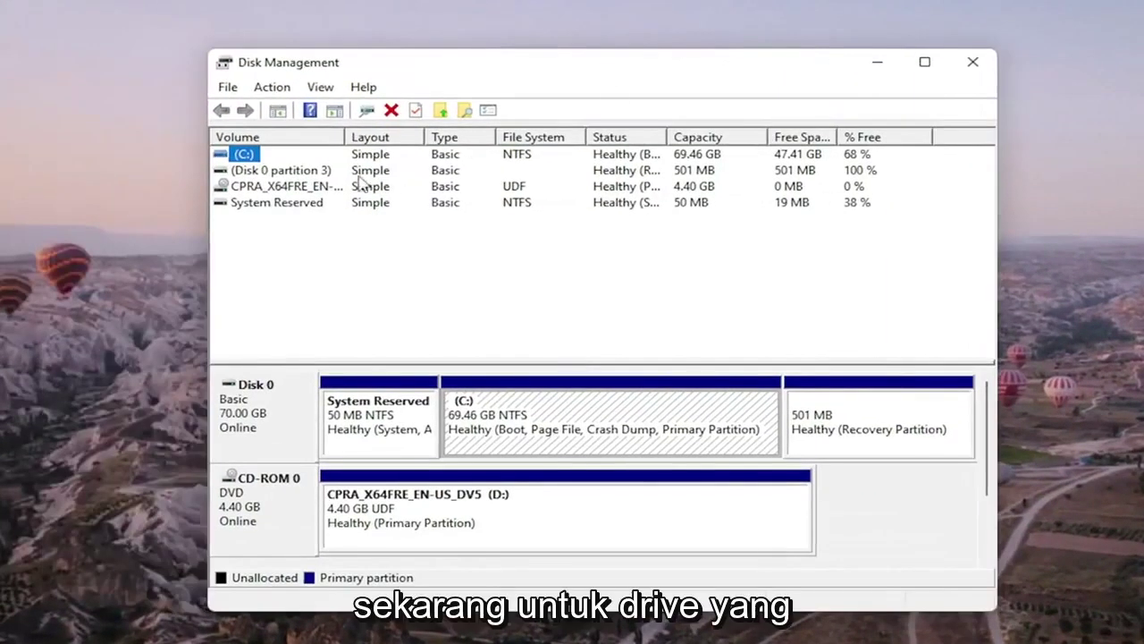
left_click(282, 170)
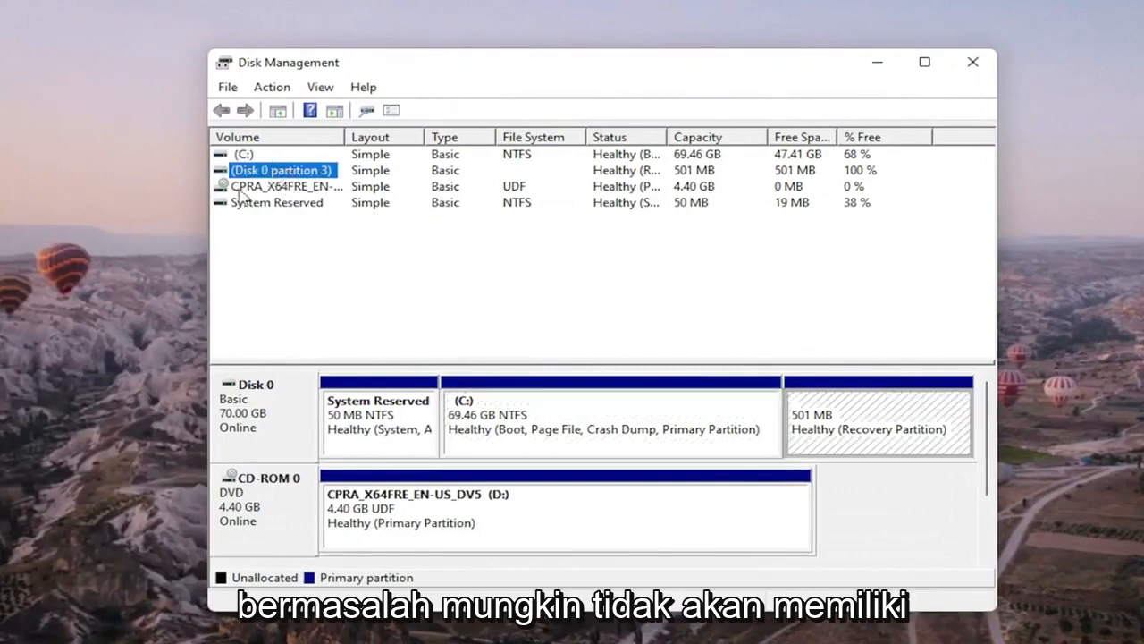
mouse_move(278, 175)
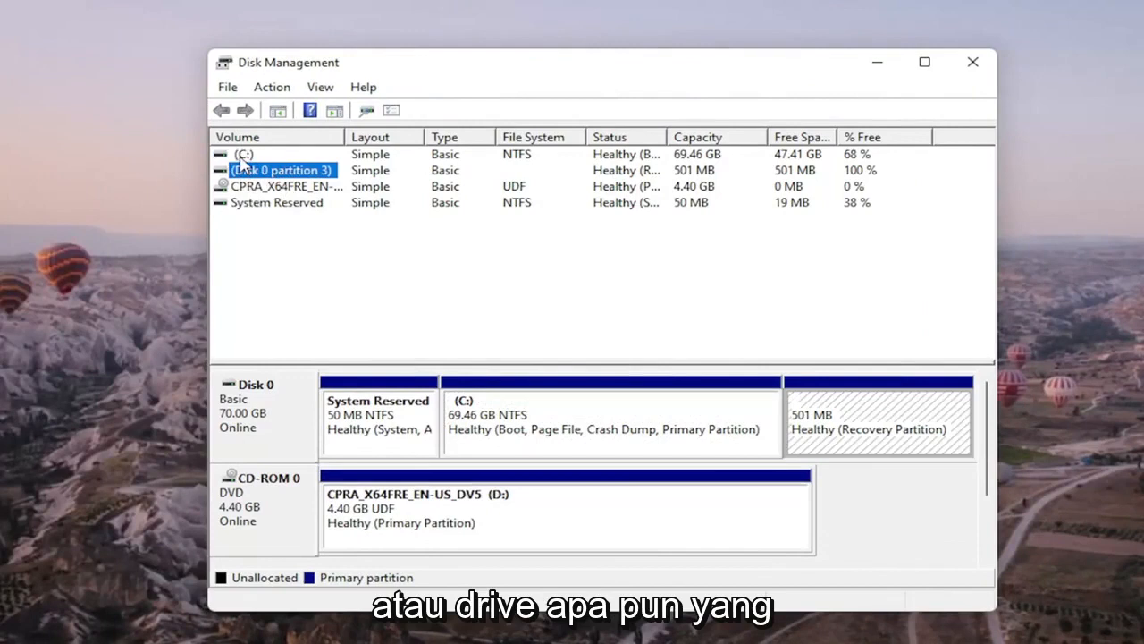
left_click(244, 154)
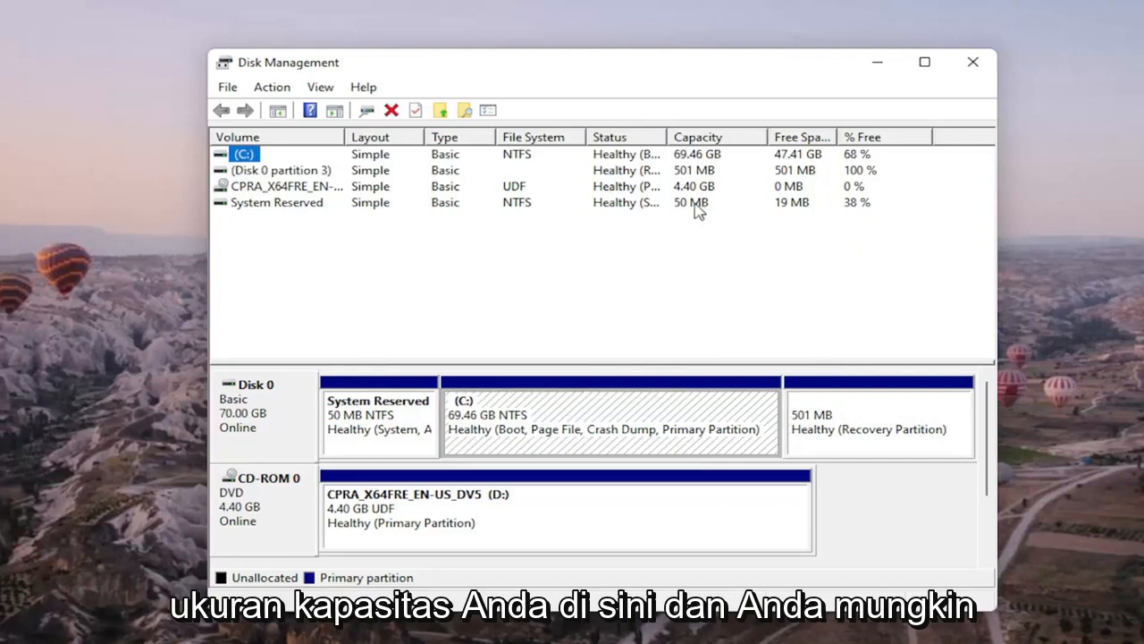
left_click(276, 202)
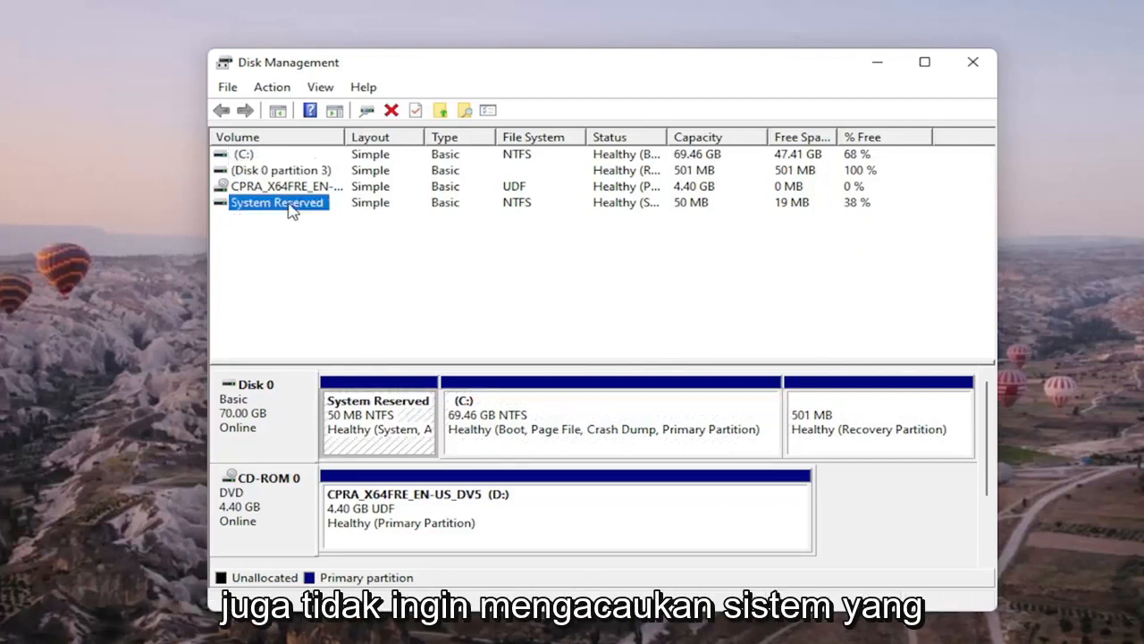
left_click(282, 170)
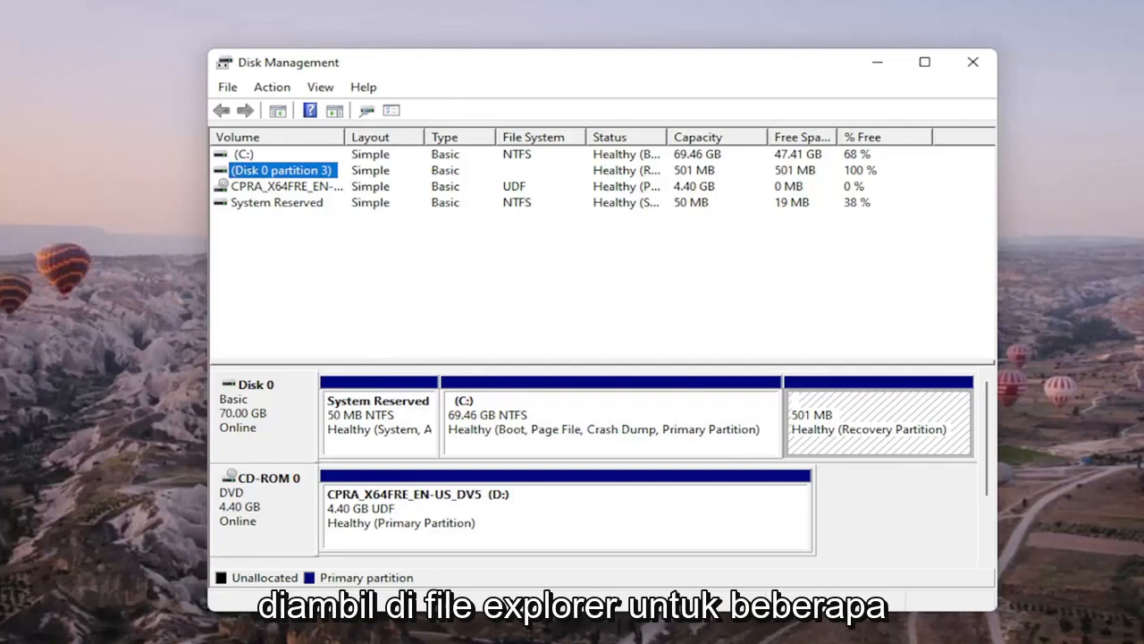
mouse_move(260, 184)
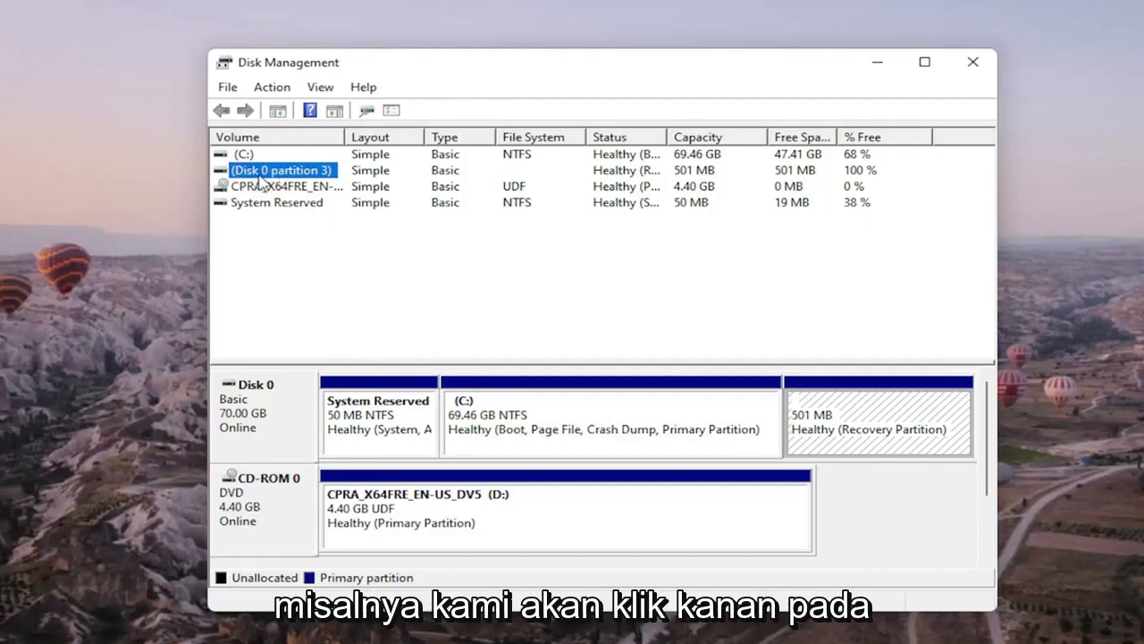
- Change the CPRA_X64FRE_EN-US_DV5 CD-ROM drive letter to G and accept the warning
right_click(269, 185)
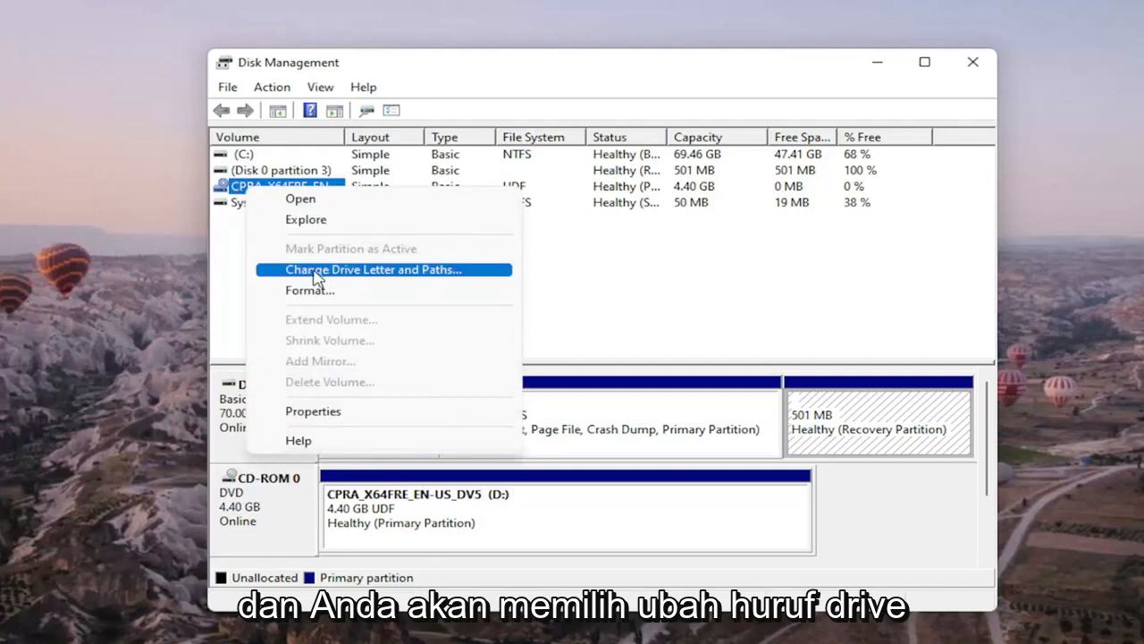
left_click(371, 269)
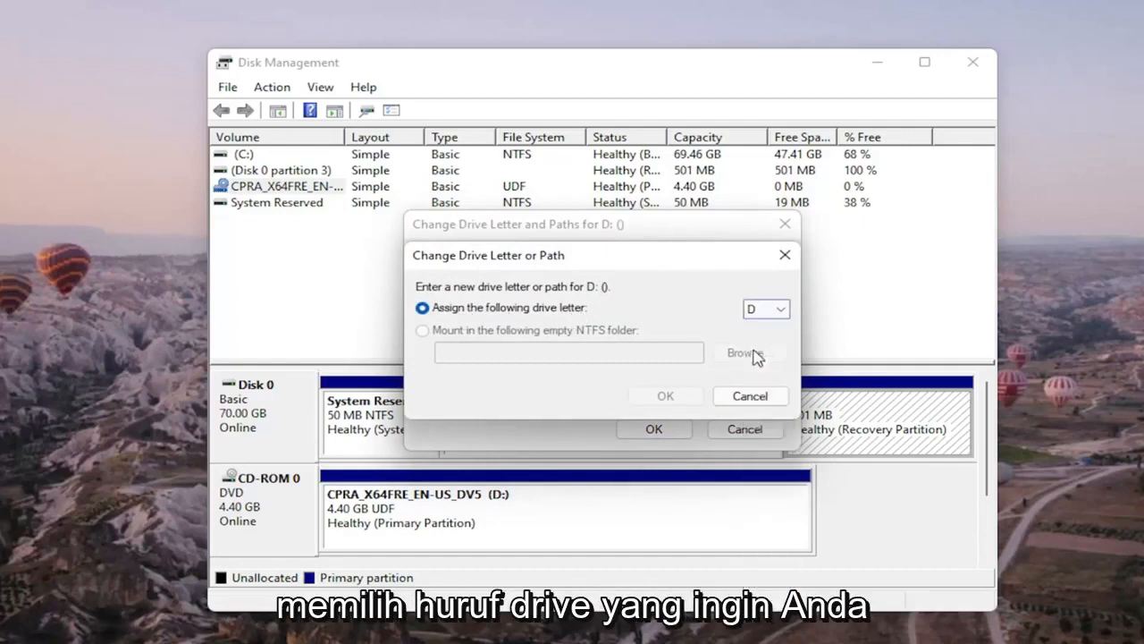
left_click(779, 309)
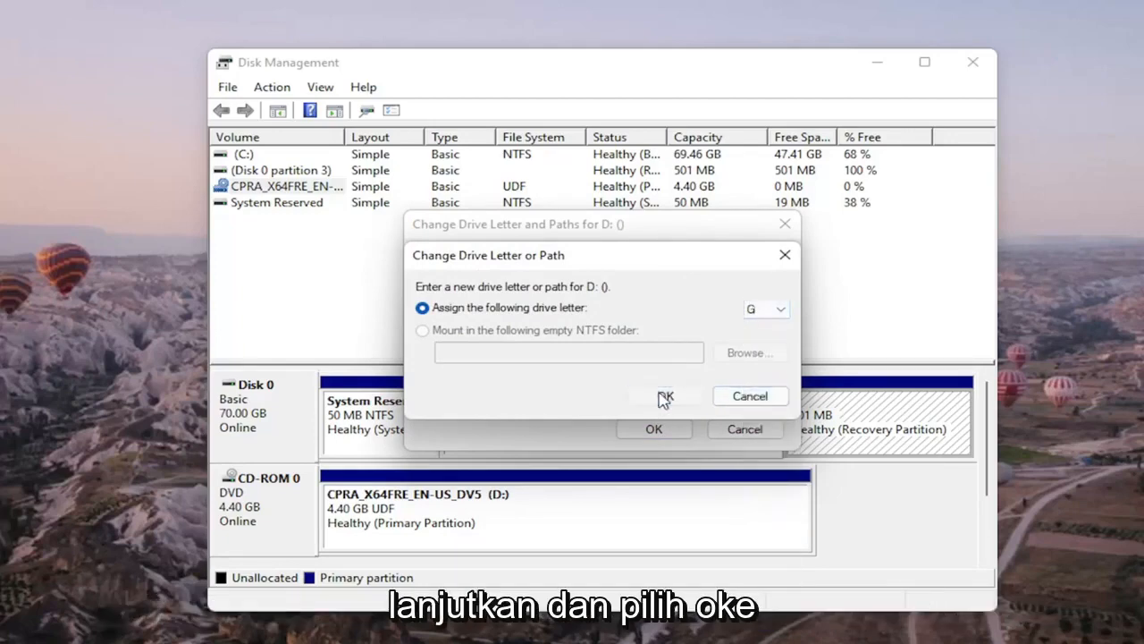
left_click(668, 396)
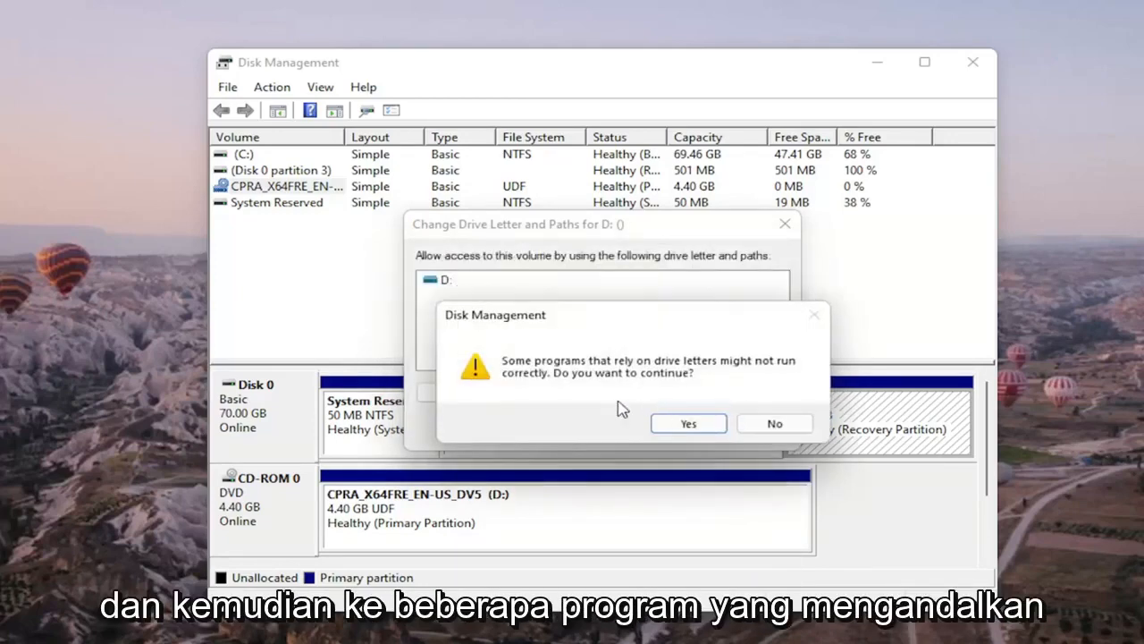
mouse_move(633, 393)
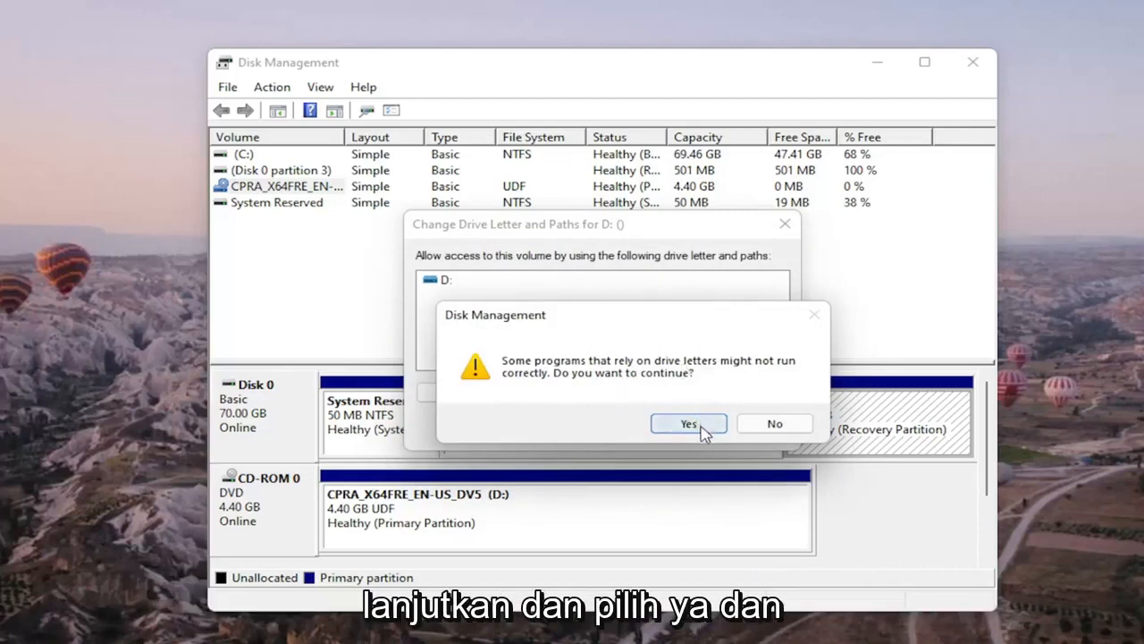
left_click(688, 423)
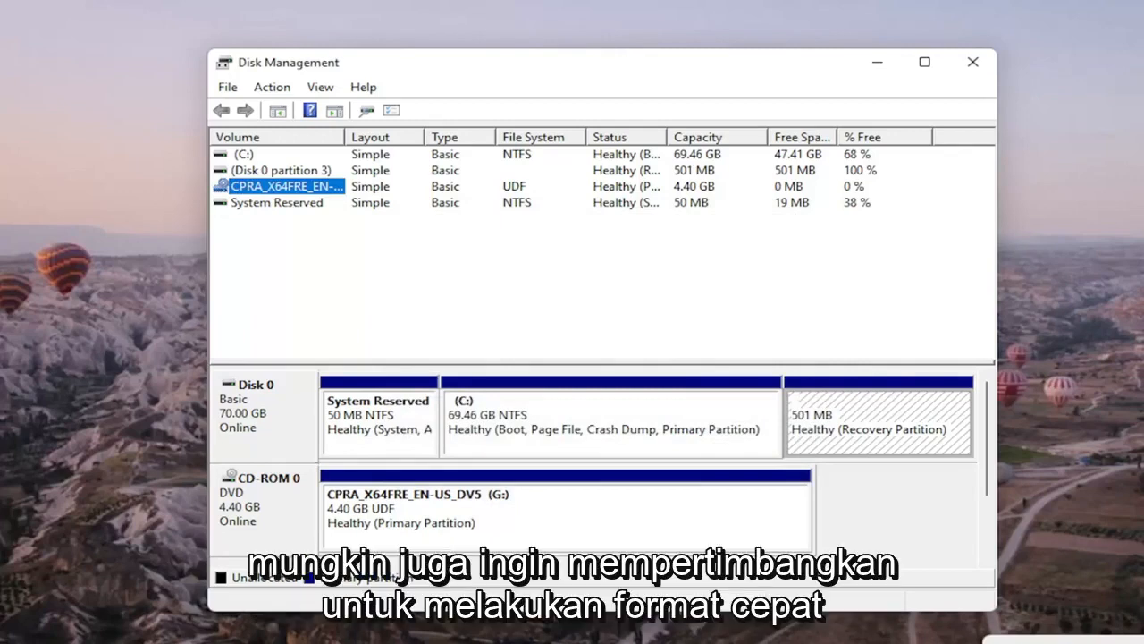
mouse_move(909, 175)
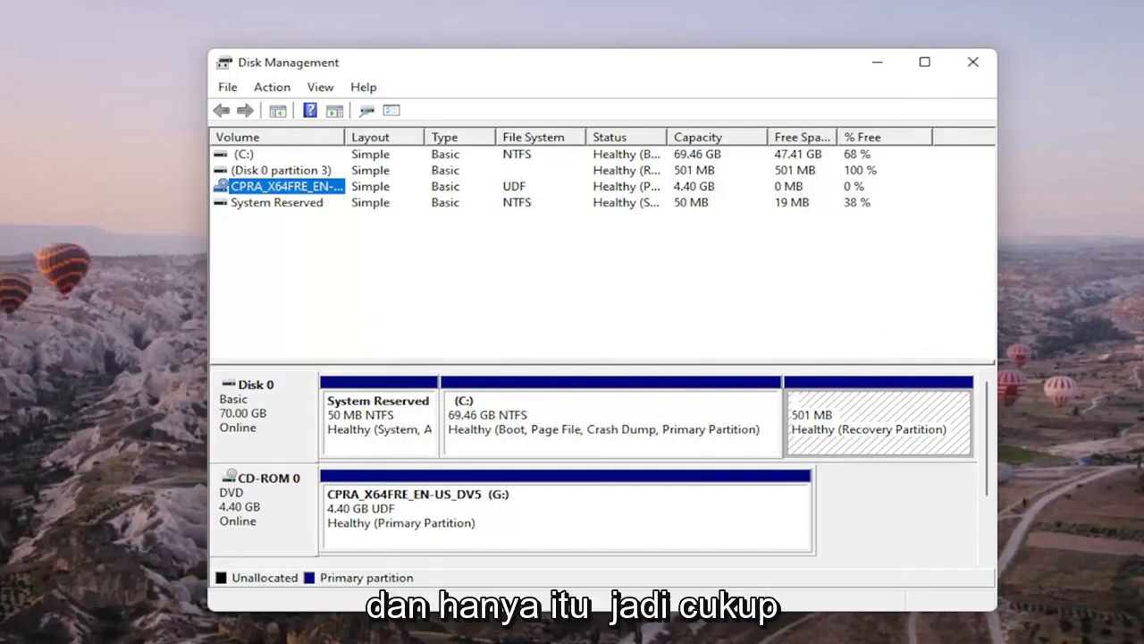
mouse_move(627, 320)
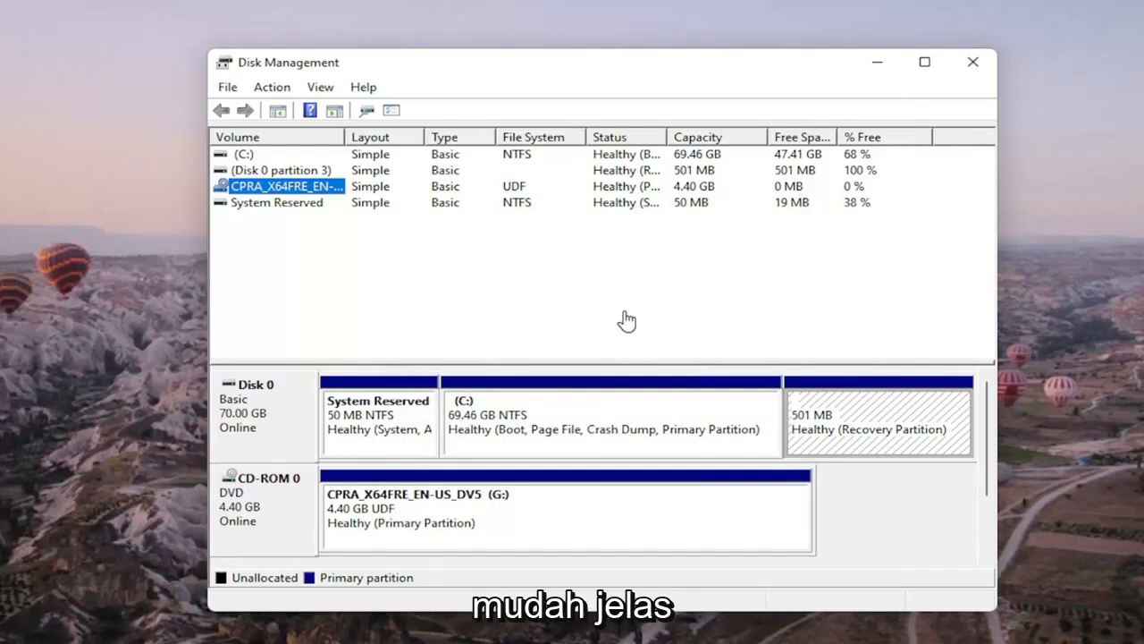